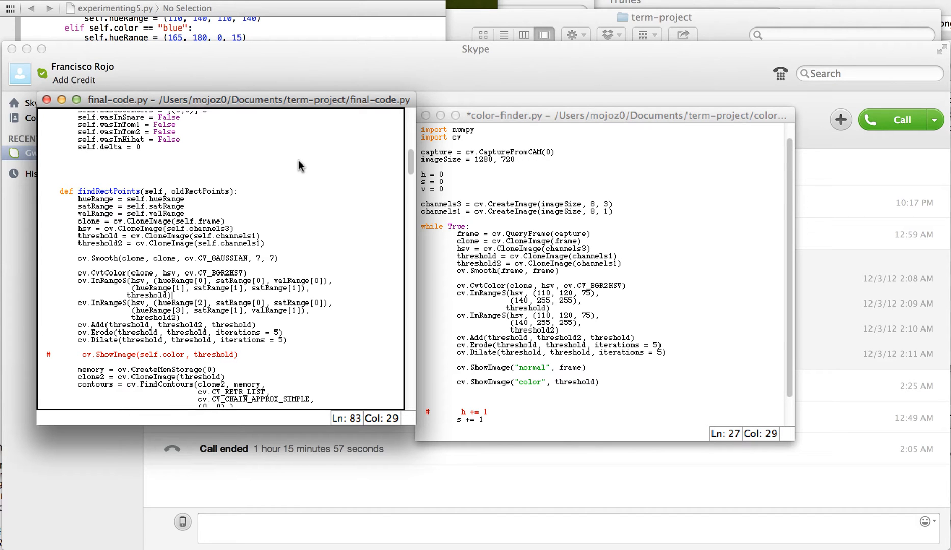
{"action": "mouse_move", "coordinate": [327, 141]}
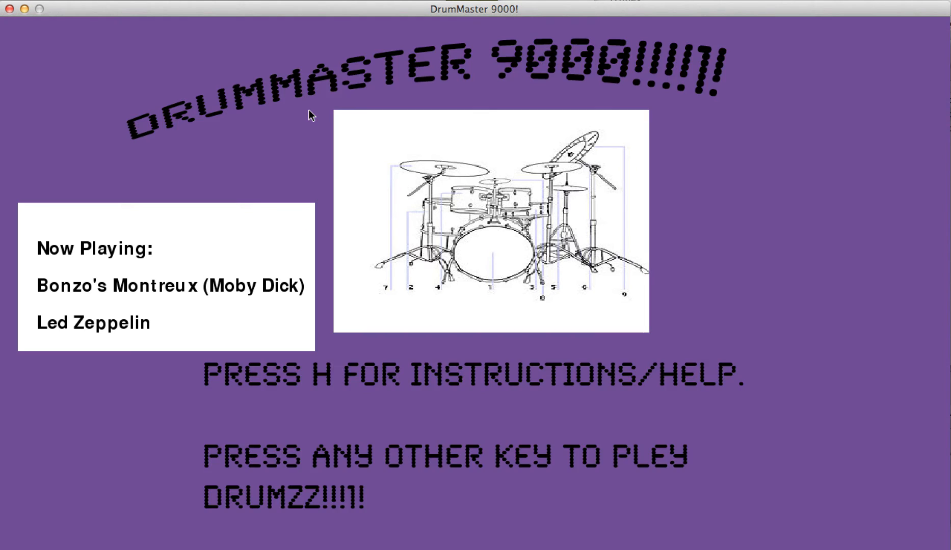
View the drumstick help screen, return to start, and switch the song to YYZ by Rush
{"action": "key", "text": "h"}
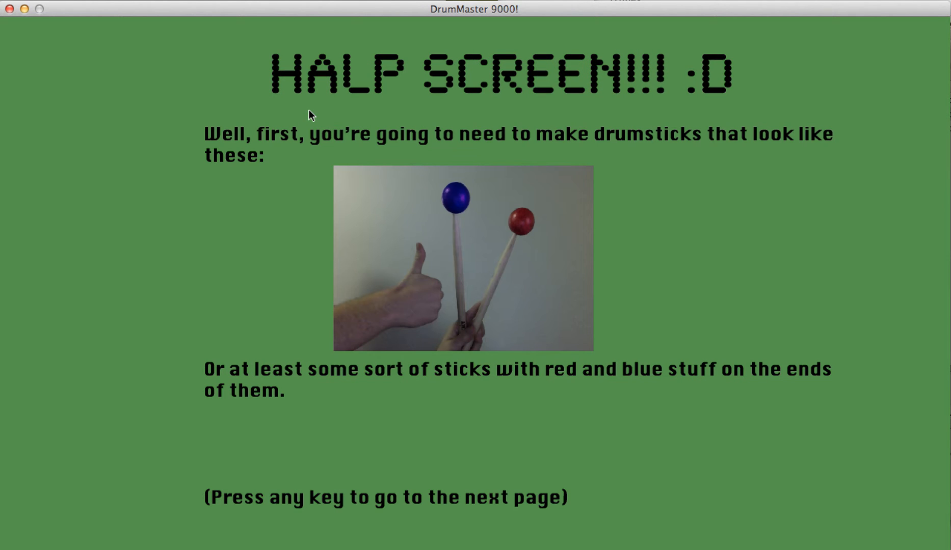
{"action": "key", "text": "space"}
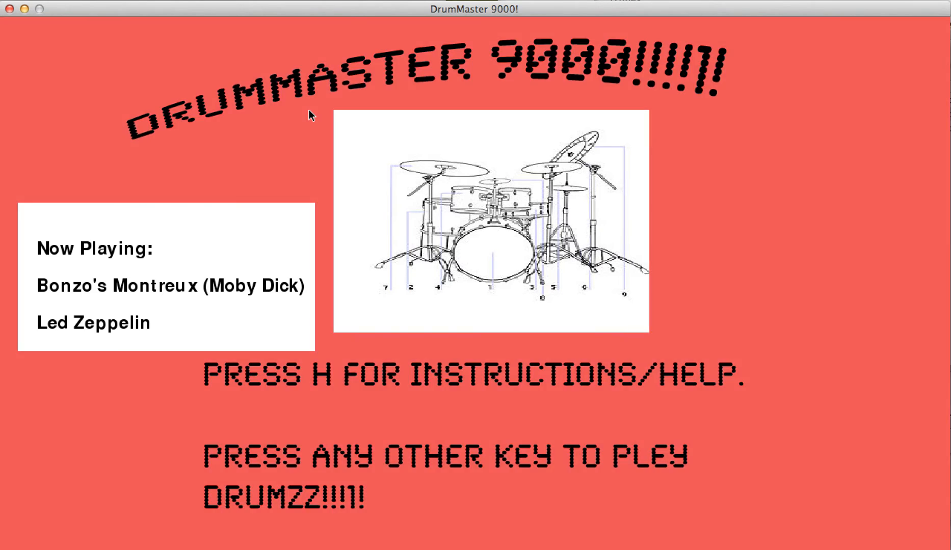
{"action": "key", "text": "space"}
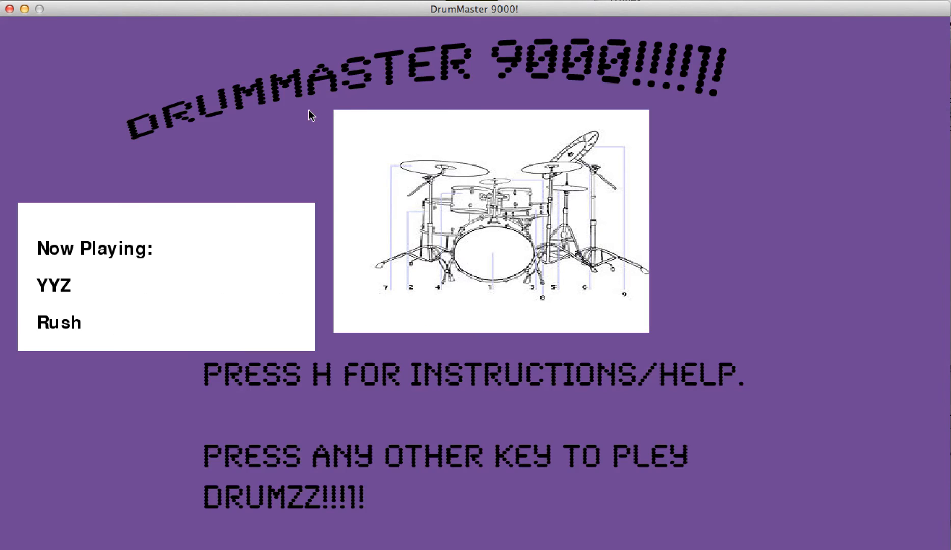